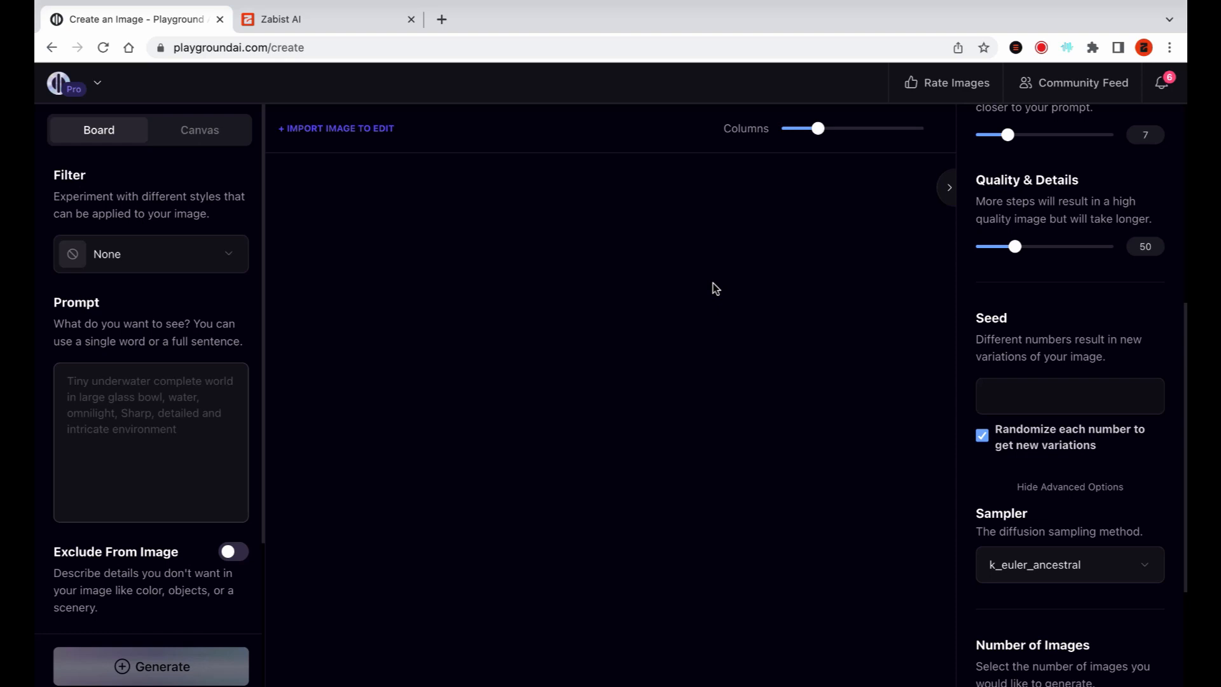
# - Enter the short-haired man in black-and-white jacket and grey shirt prompt, stripped of style keywords
pyautogui.click(151, 665)
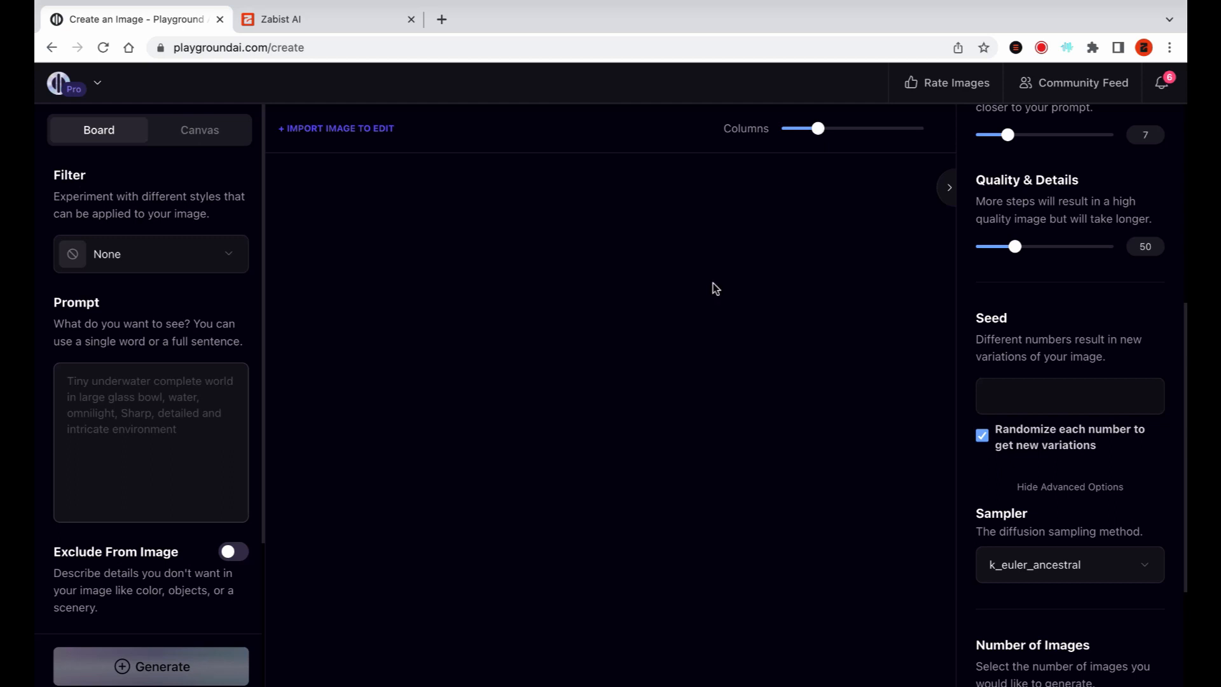
pyautogui.click(150, 442)
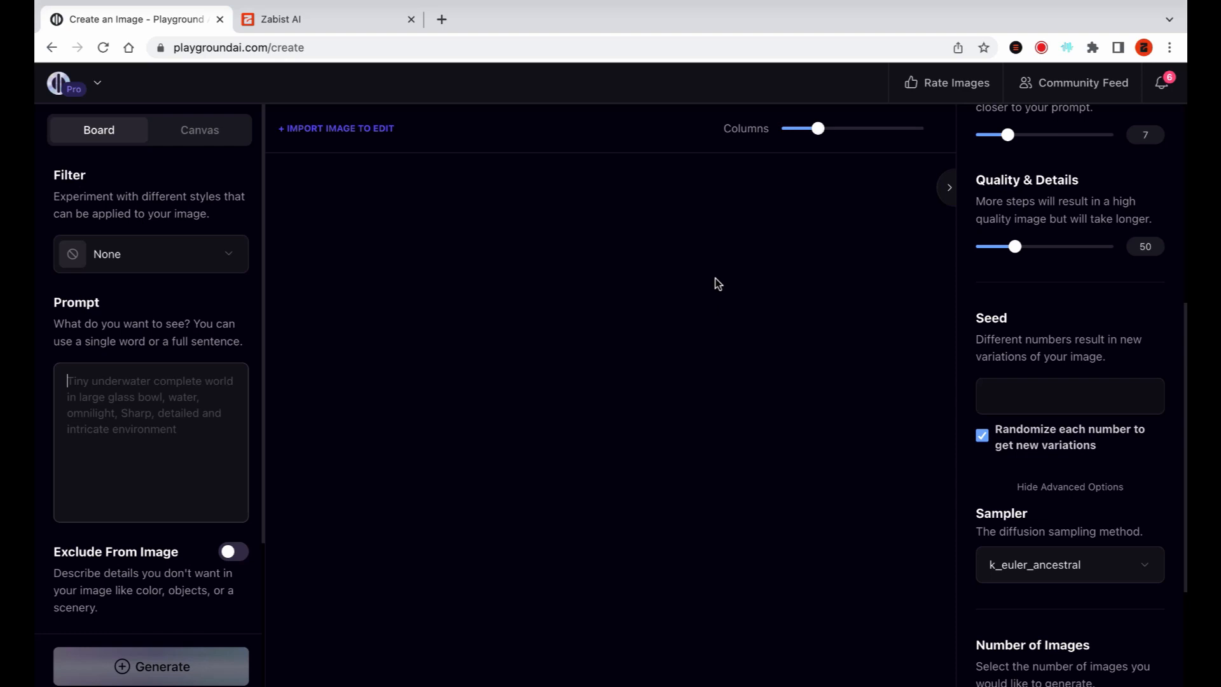
pyautogui.click(1016, 47)
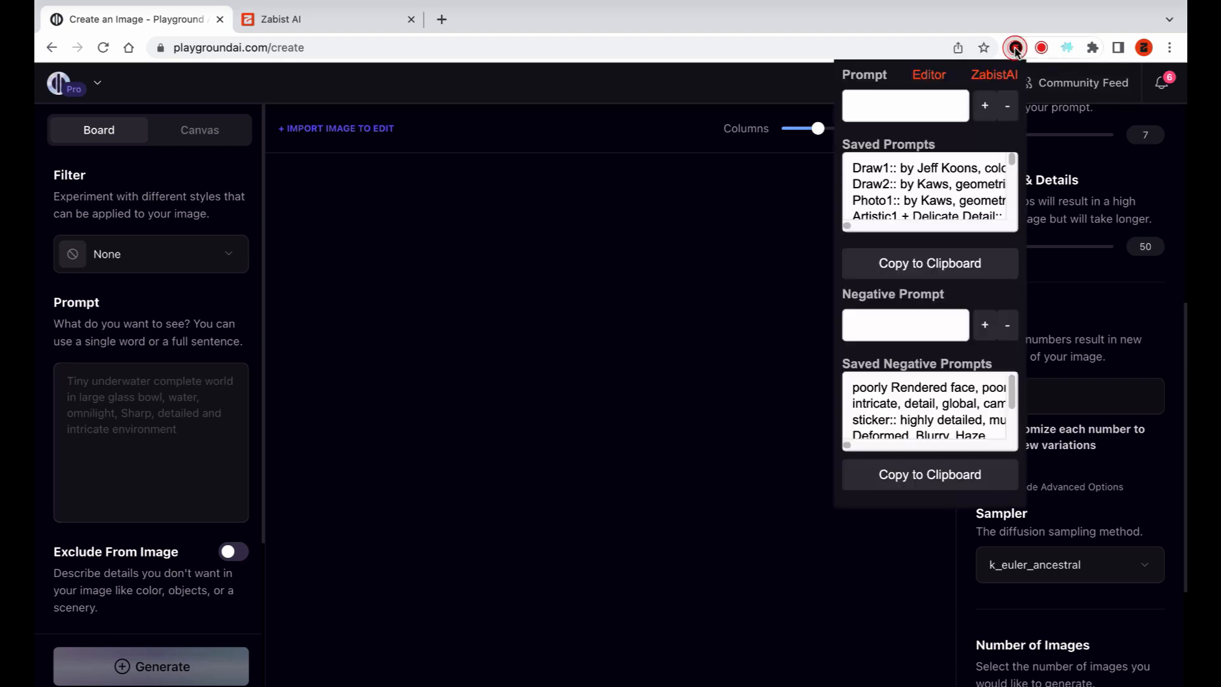
pyautogui.scroll(-3)
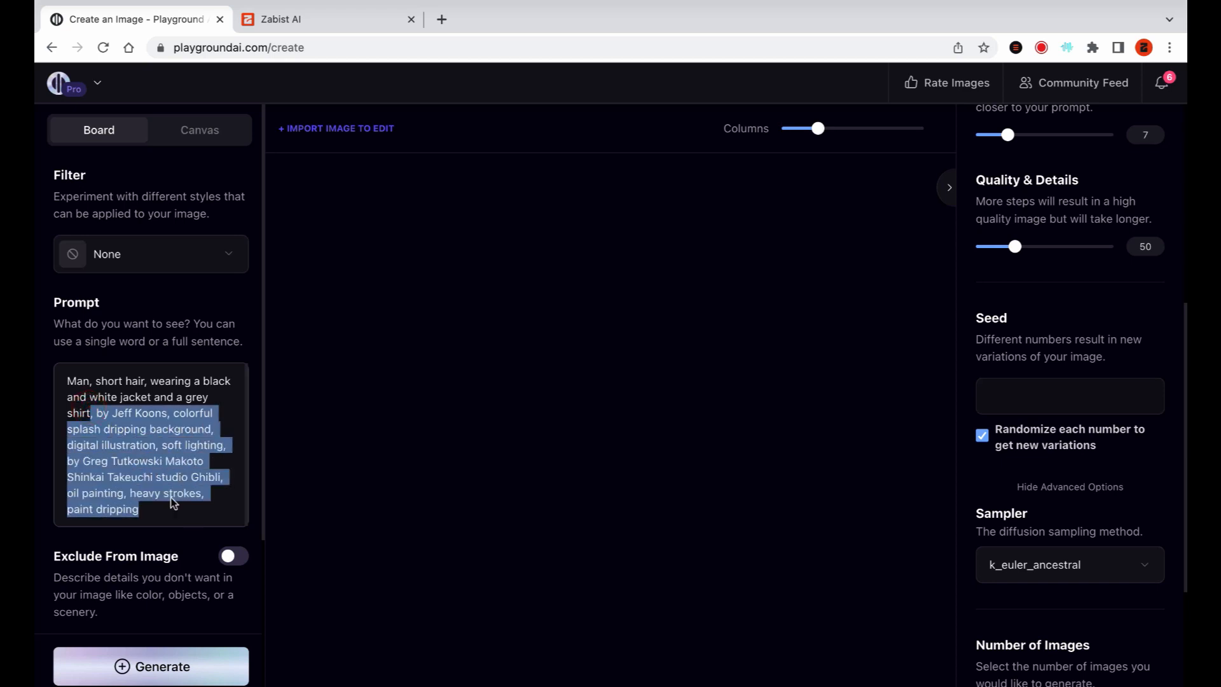
pyautogui.press('Delete')
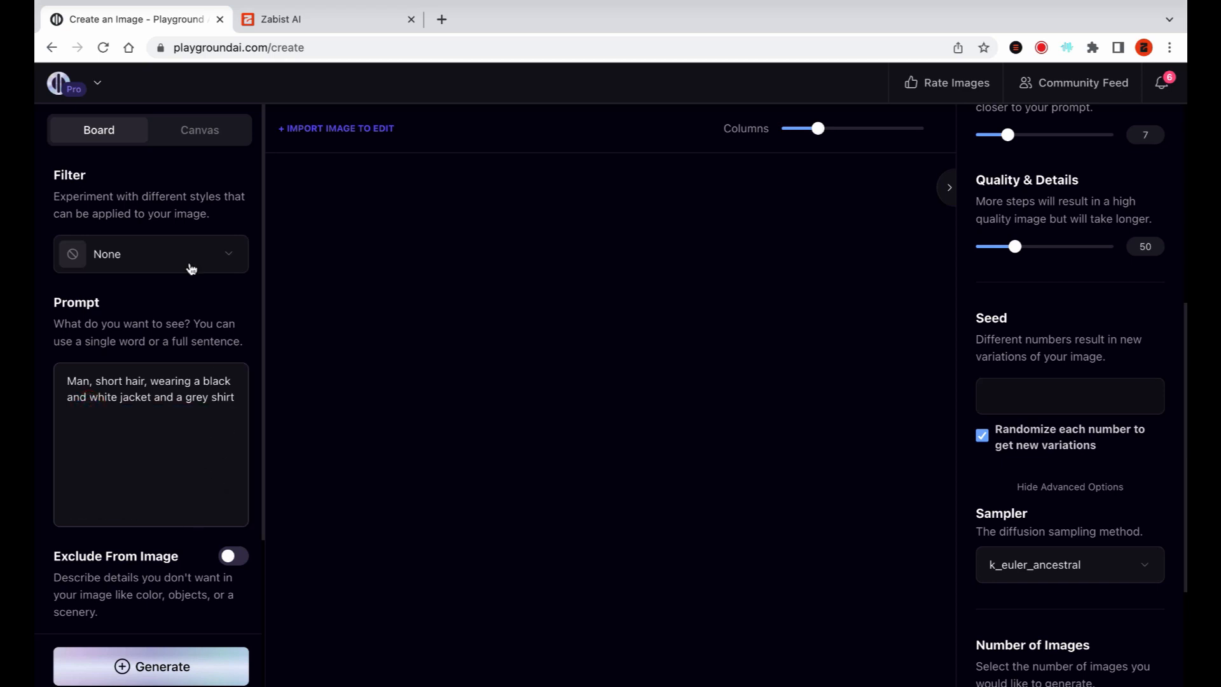
# - Apply the Oil Painting filter and generate the portrait
pyautogui.click(150, 255)
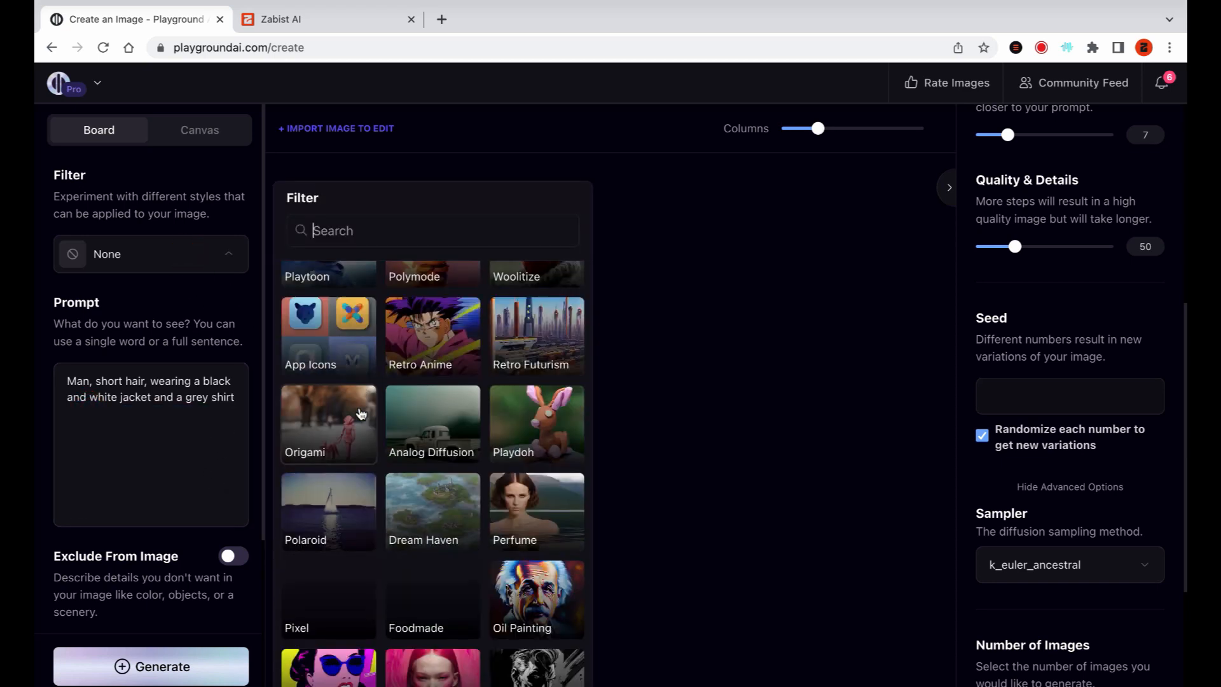
pyautogui.click(535, 590)
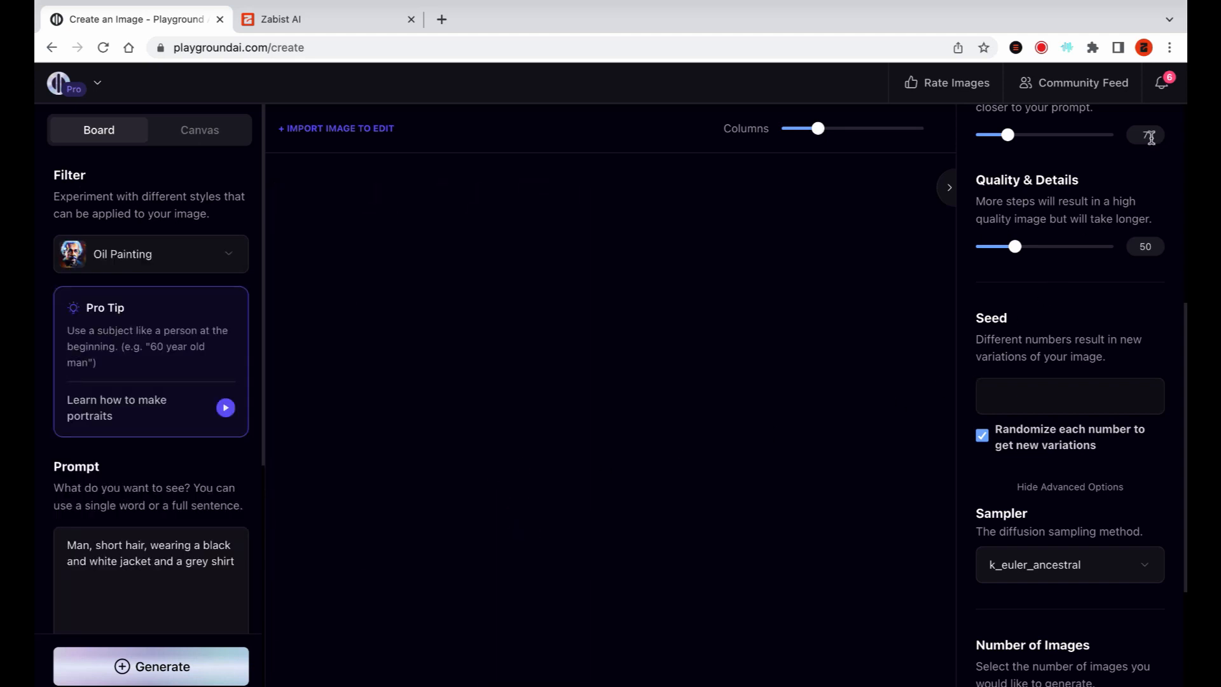
pyautogui.scroll(-3)
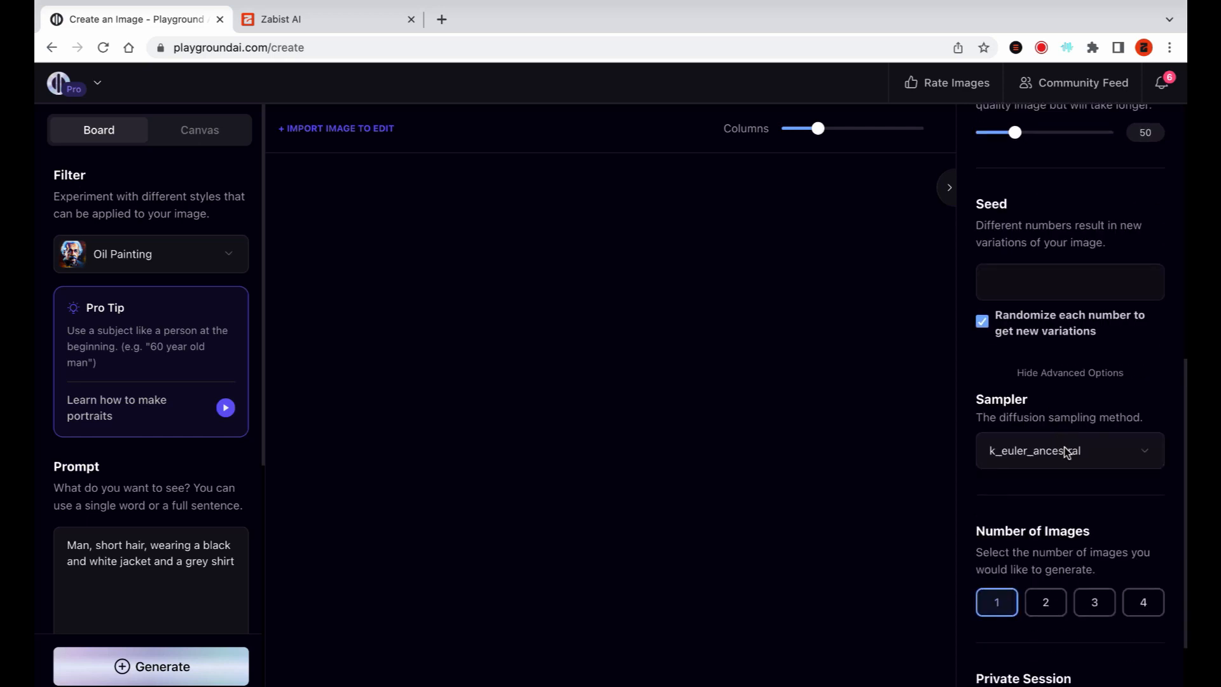
pyautogui.scroll(3)
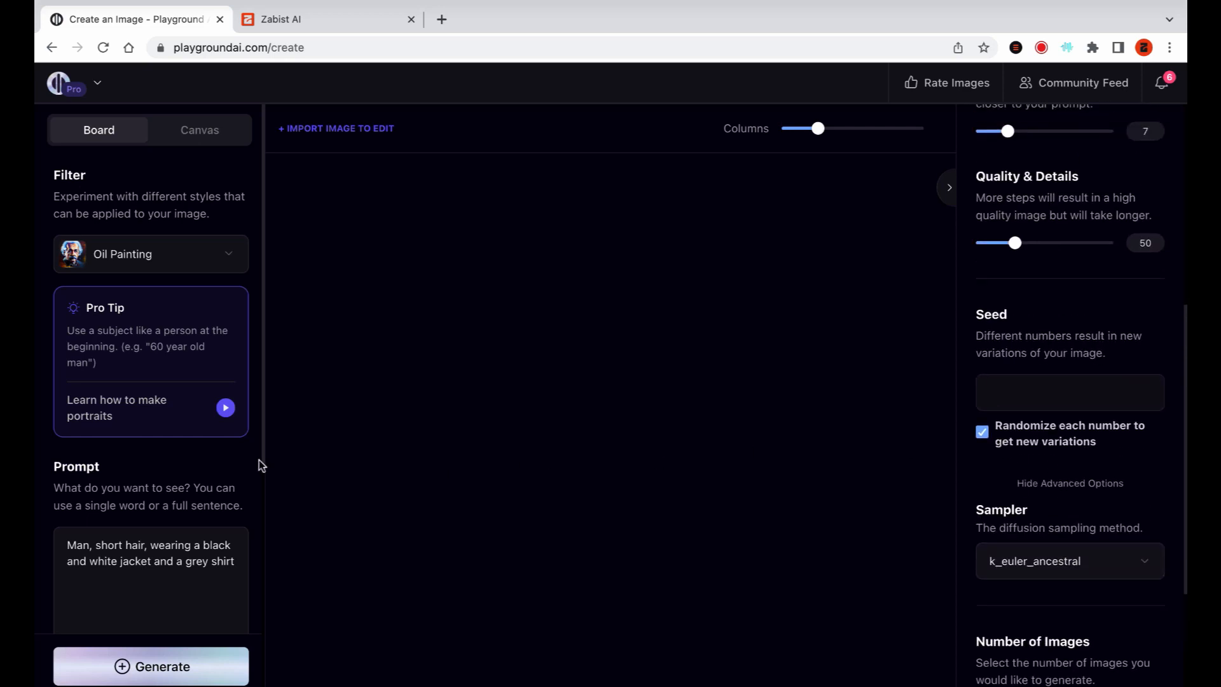
pyautogui.moveTo(202, 346)
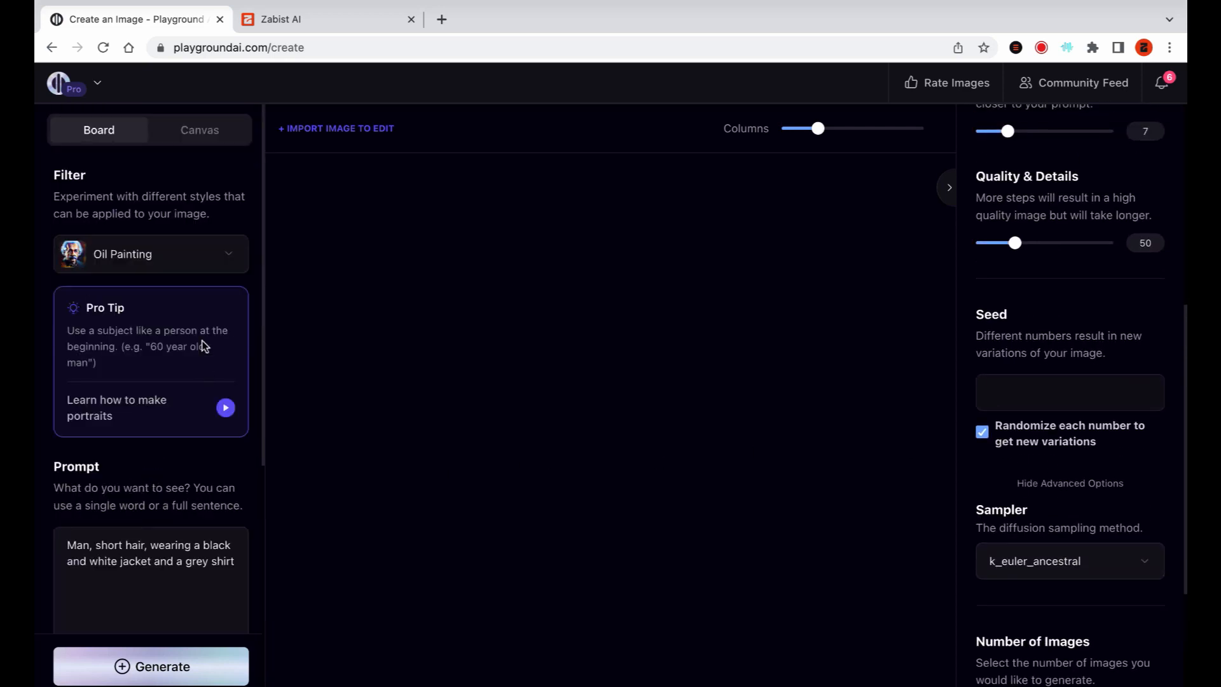
pyautogui.click(150, 665)
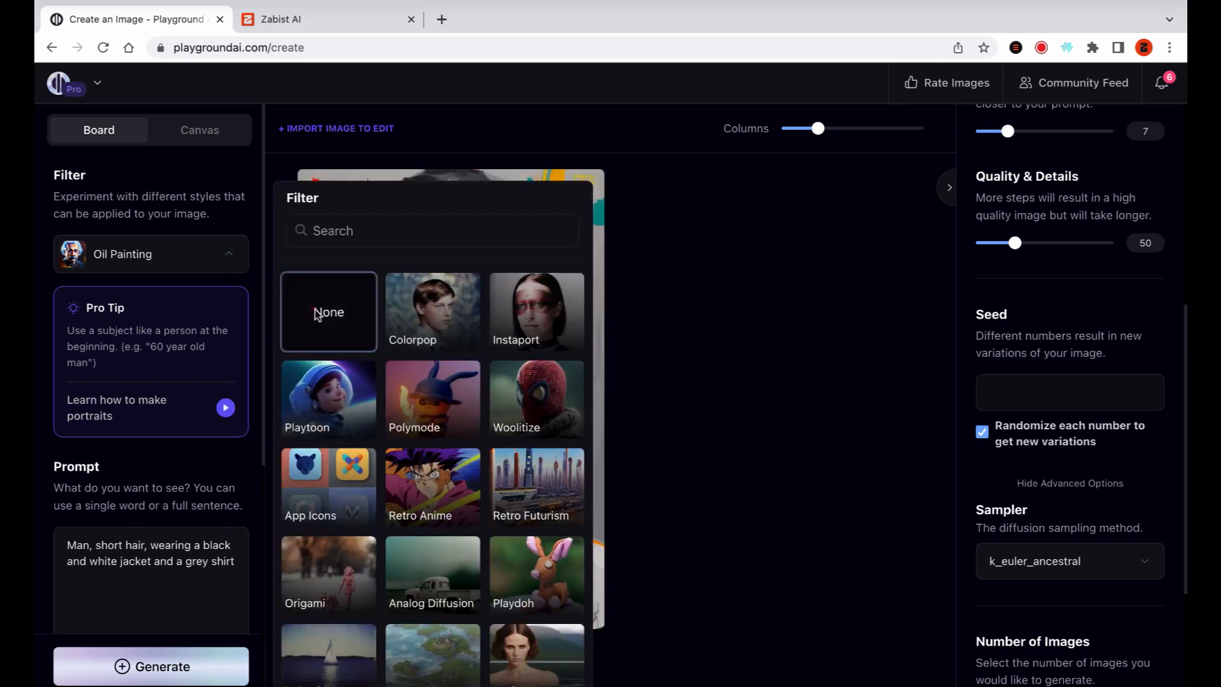
# - Set Filter to None, append Jeff Koons, colorful splash dripping background, digital illustration terms and generate variations
pyautogui.click(328, 312)
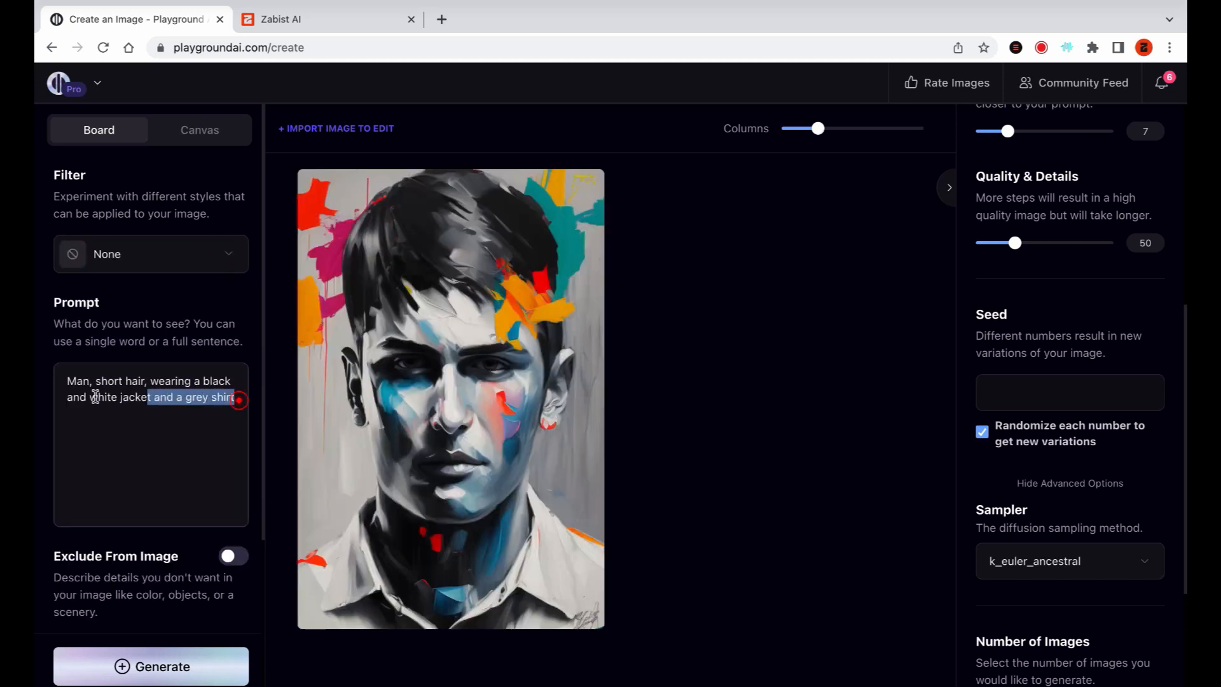
pyautogui.write(', by Jeff Koons, colorful splash dripping background, digital illustration, soft lighting, by Greg Tutkowski Makoto Shinkai Takeuchi studio Ghibli, oil painting, heavy strokes, paint dripping')
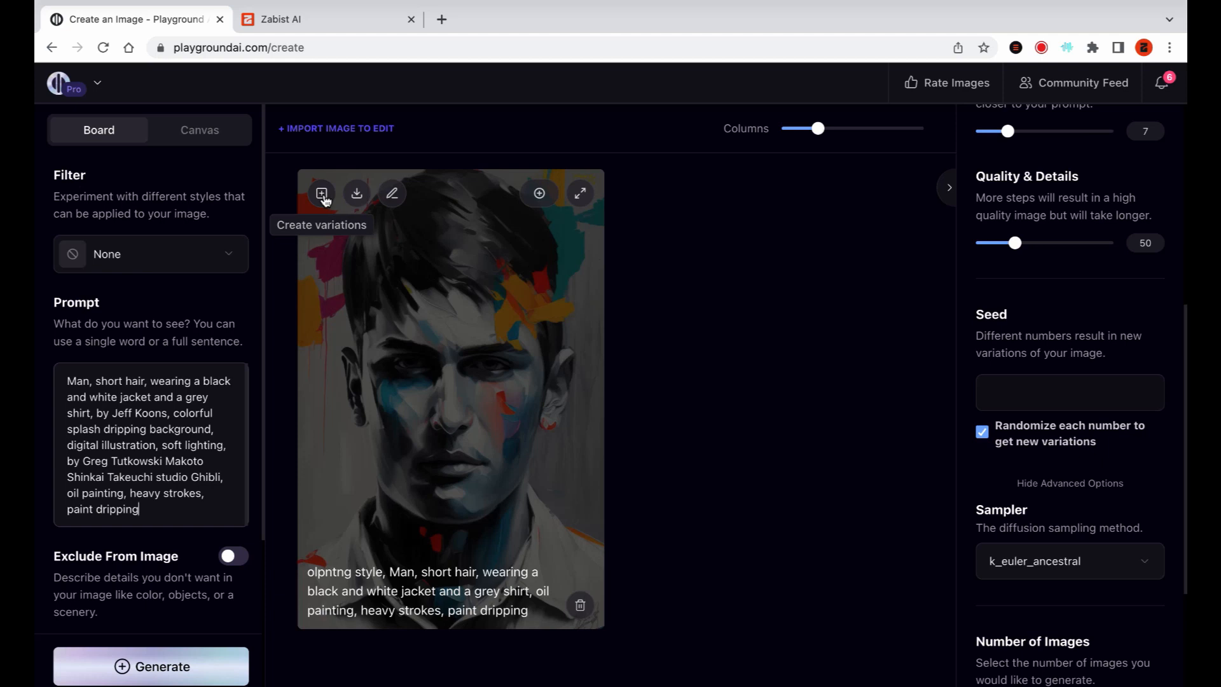
pyautogui.click(322, 193)
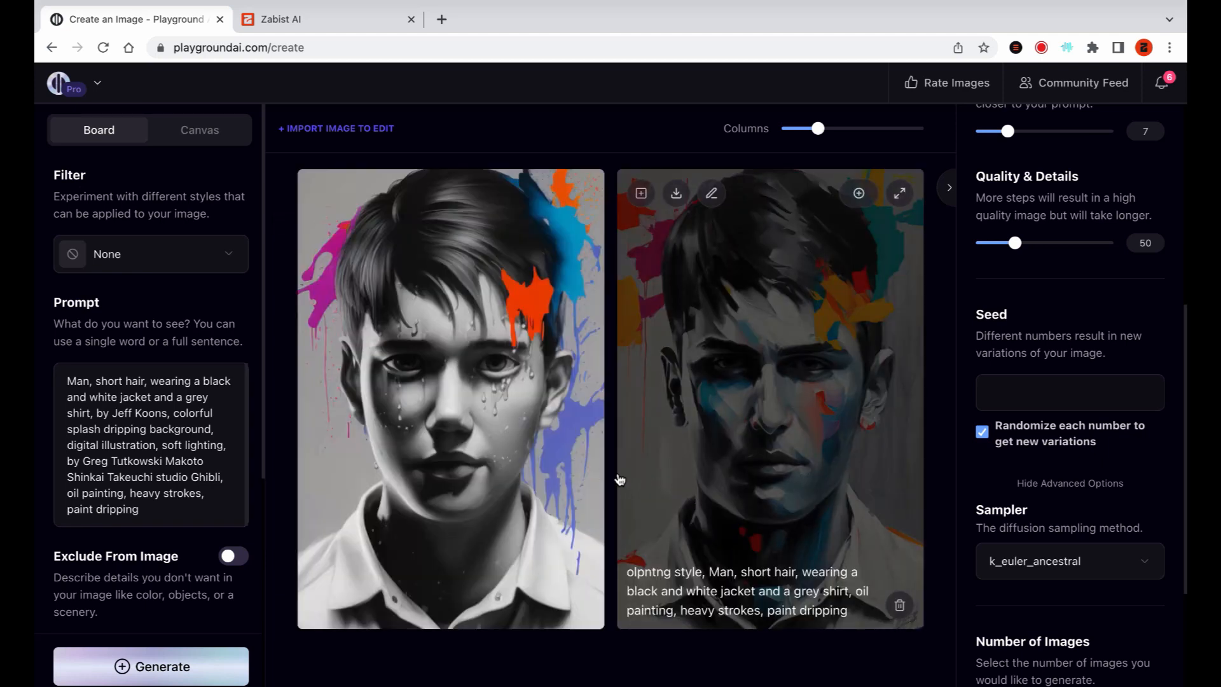
pyautogui.click(150, 667)
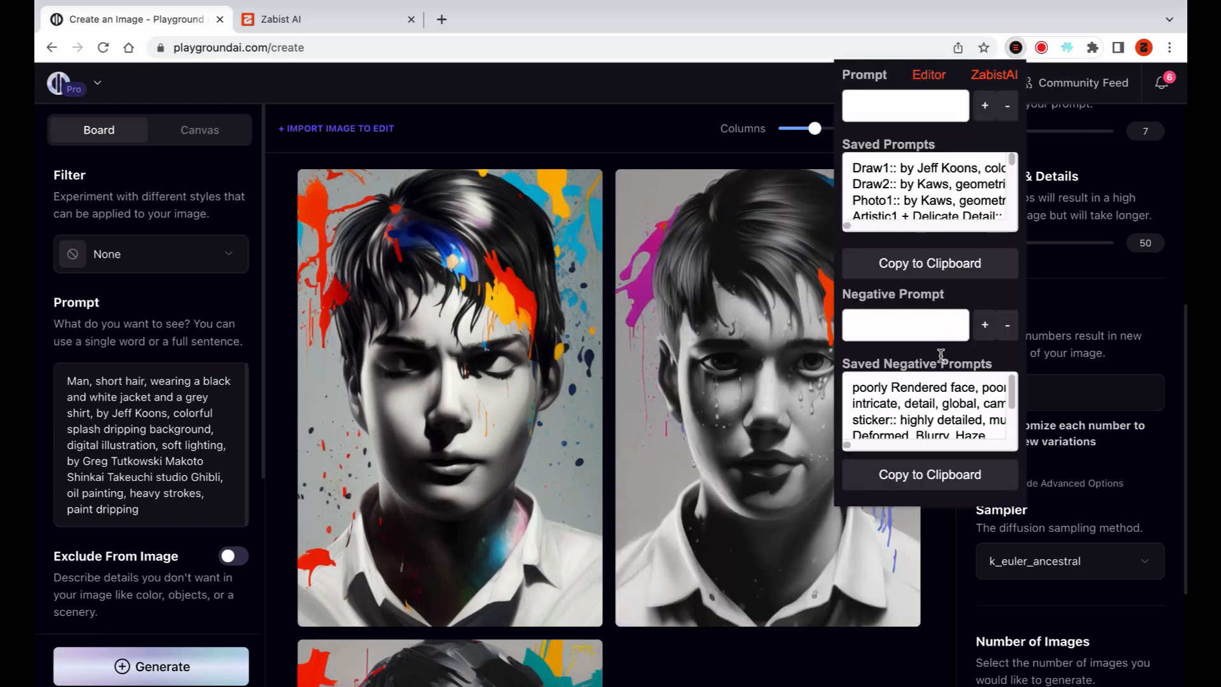
# - Enable Exclude From Image with the blurry/deformed/extra-limbs negative list and generate new portraits
pyautogui.scroll(-3)
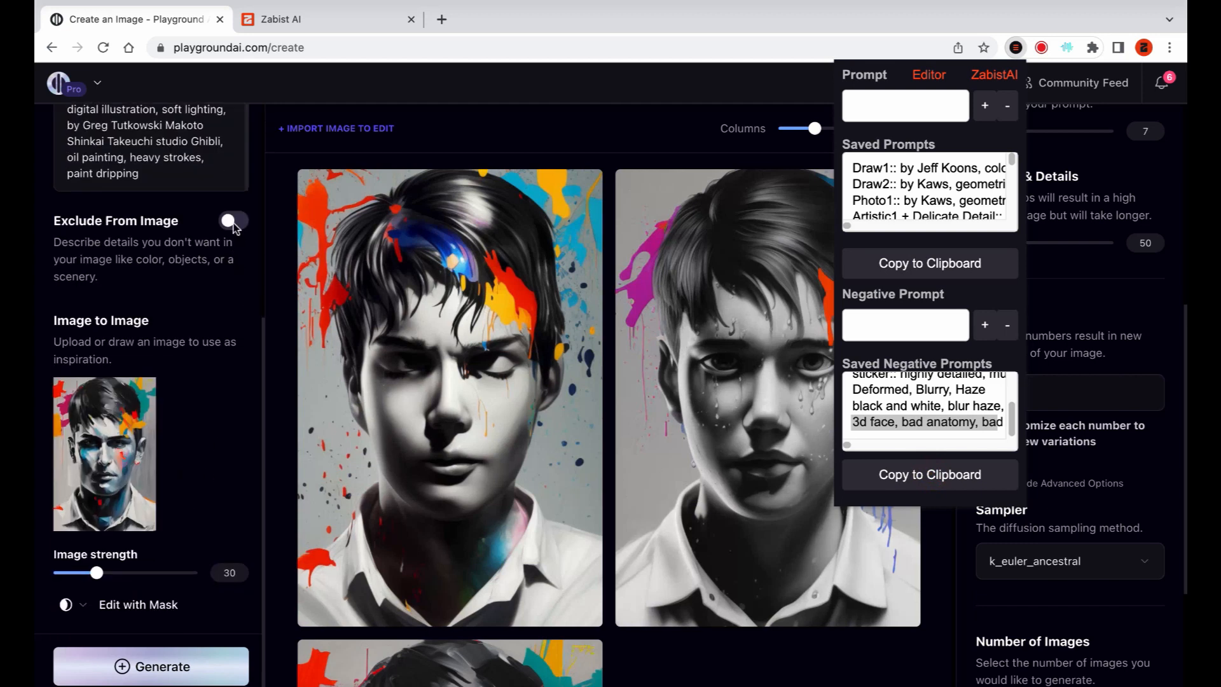
pyautogui.click(234, 220)
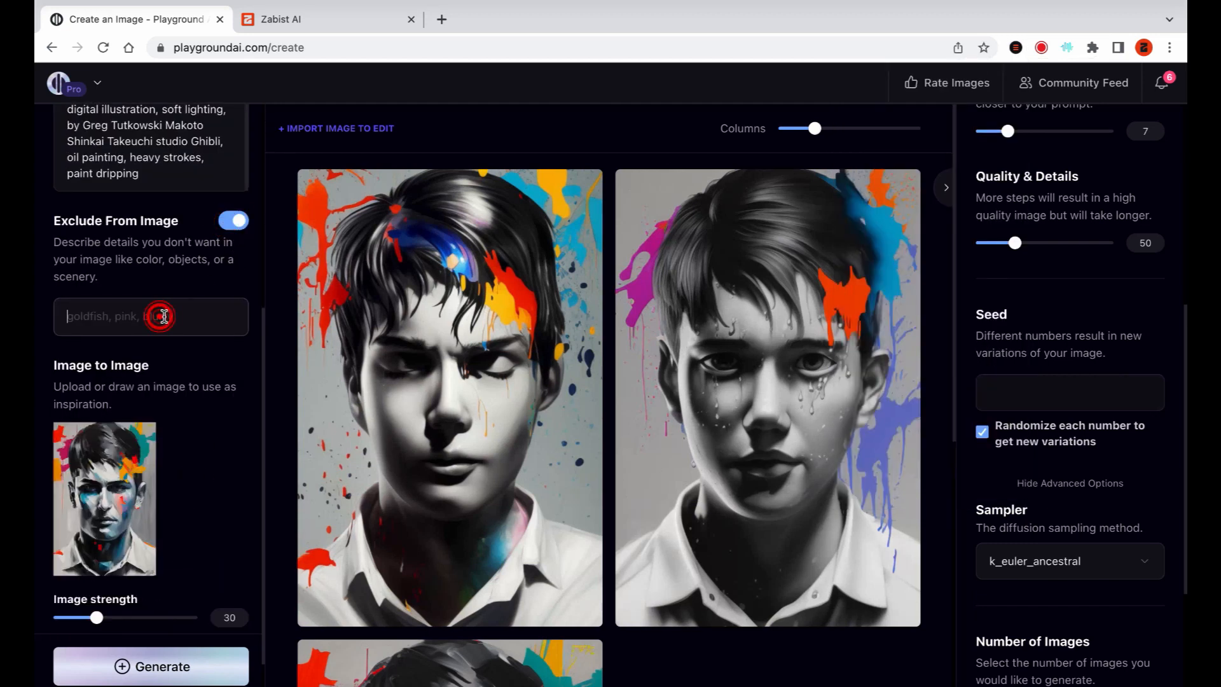
pyautogui.click(151, 667)
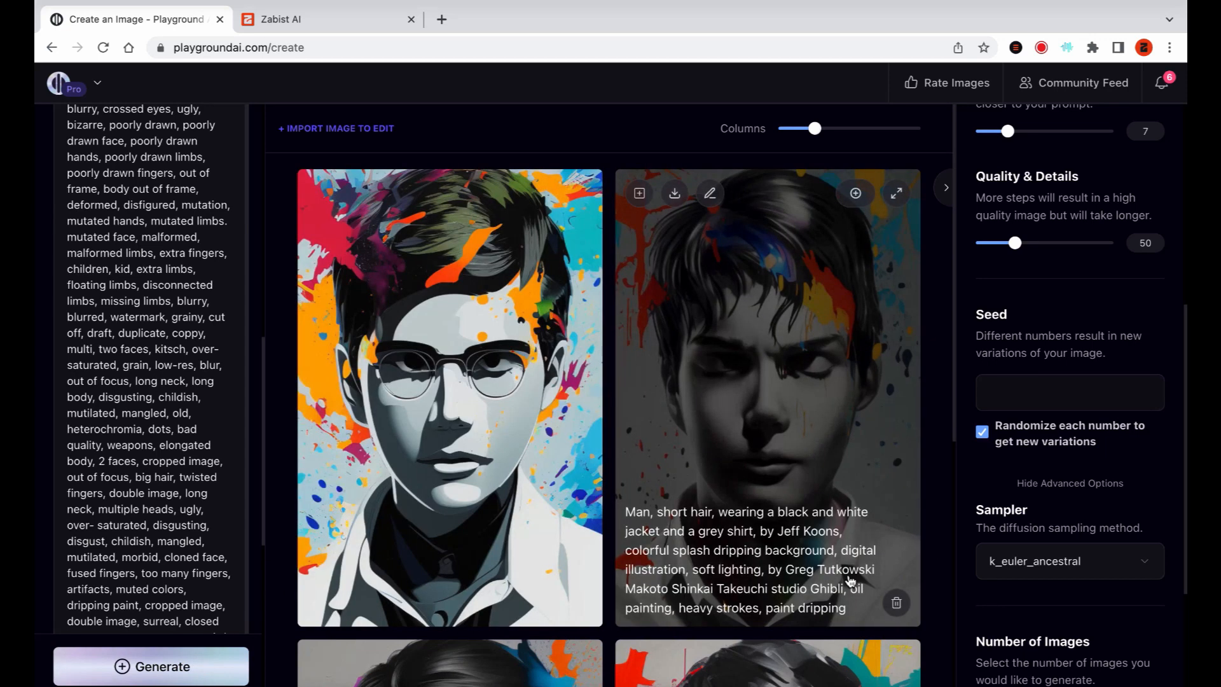
pyautogui.click(896, 603)
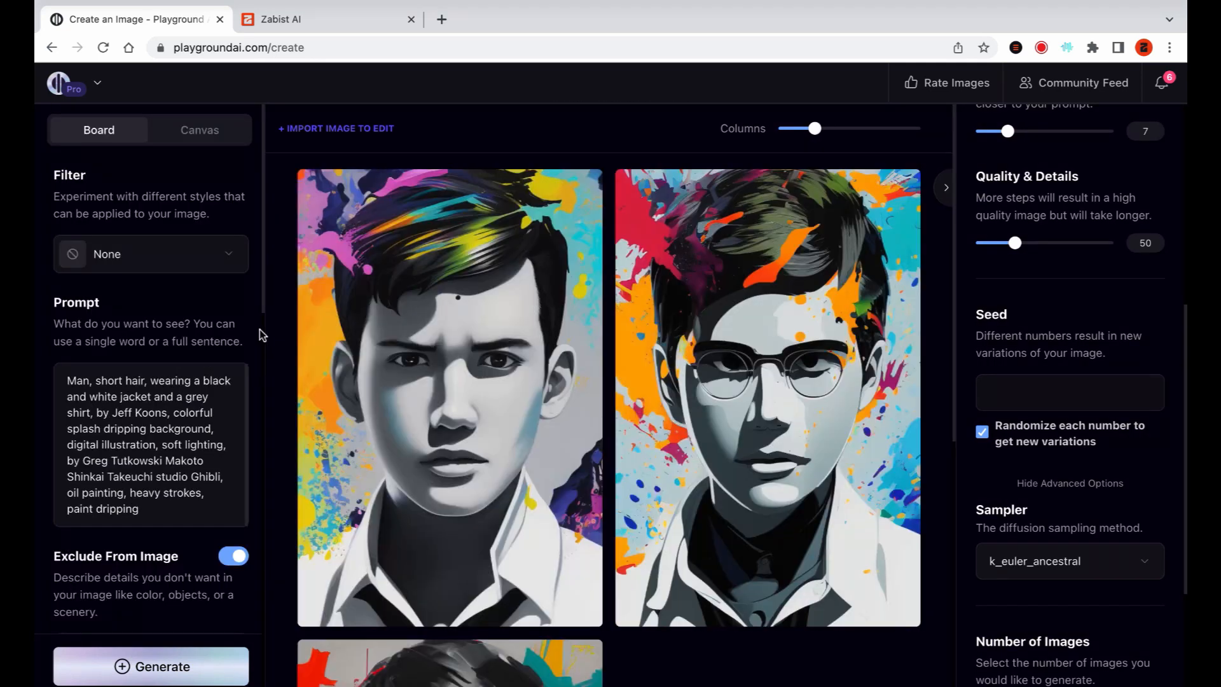
# - Switch the sampler to k_euler and generate new variations from the reference portrait
pyautogui.click(1016, 47)
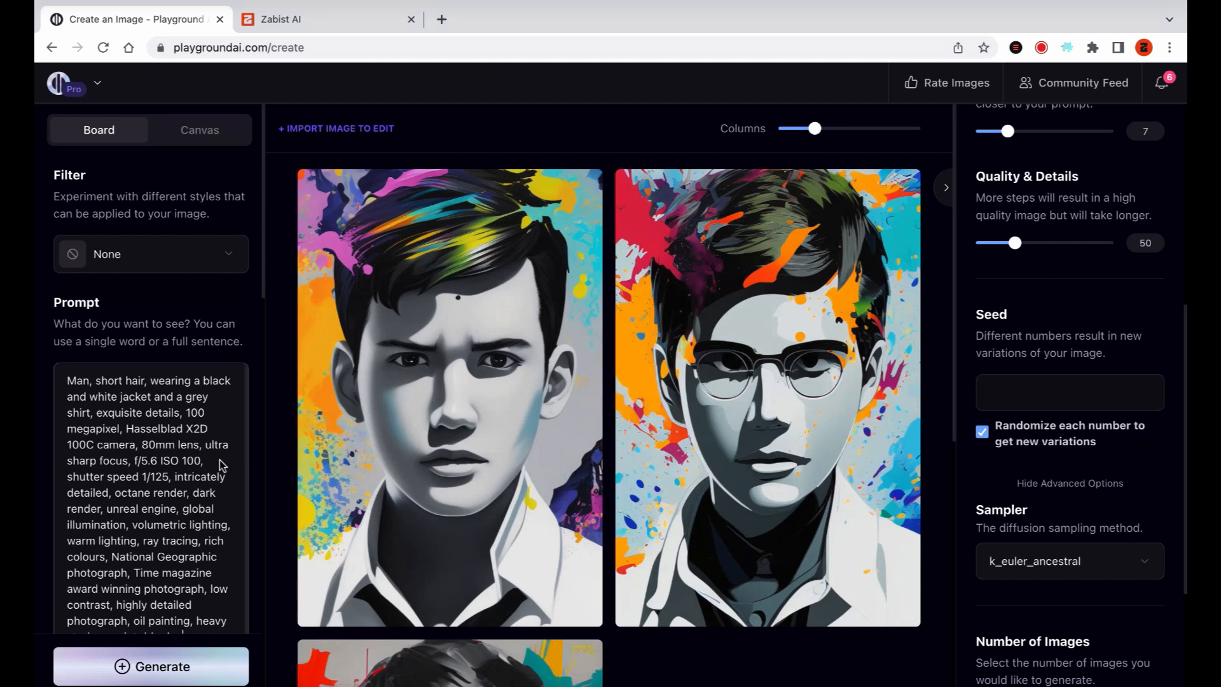
pyautogui.moveTo(342, 228)
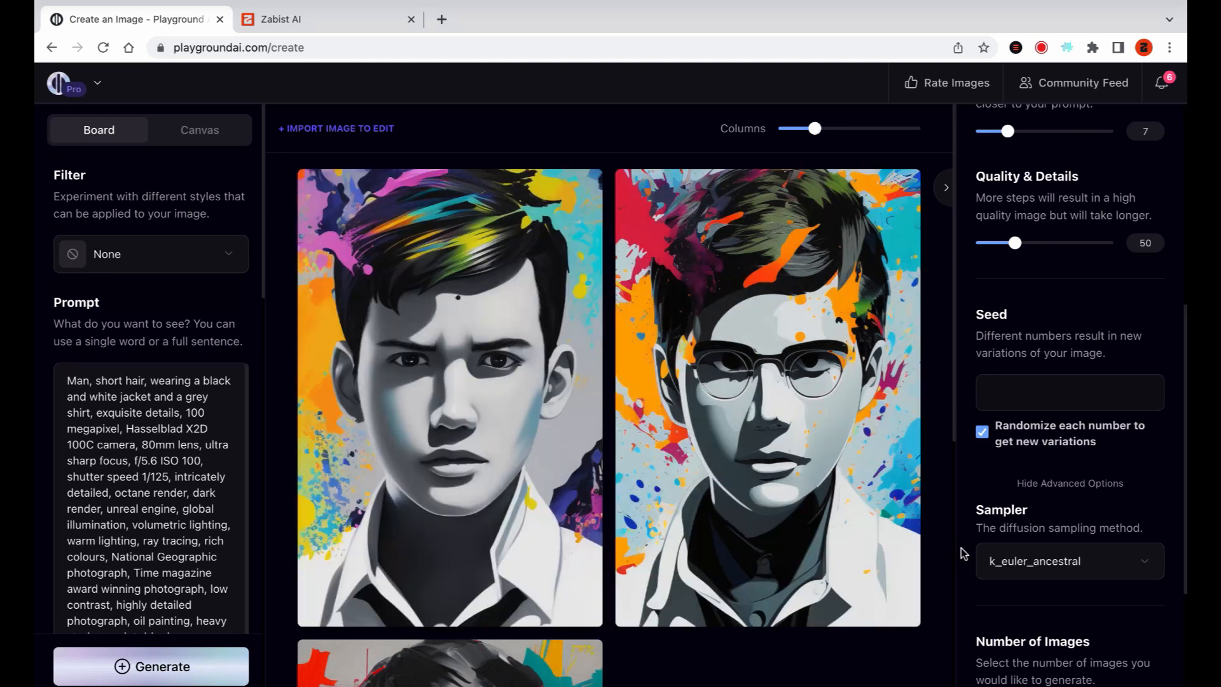
pyautogui.click(1070, 561)
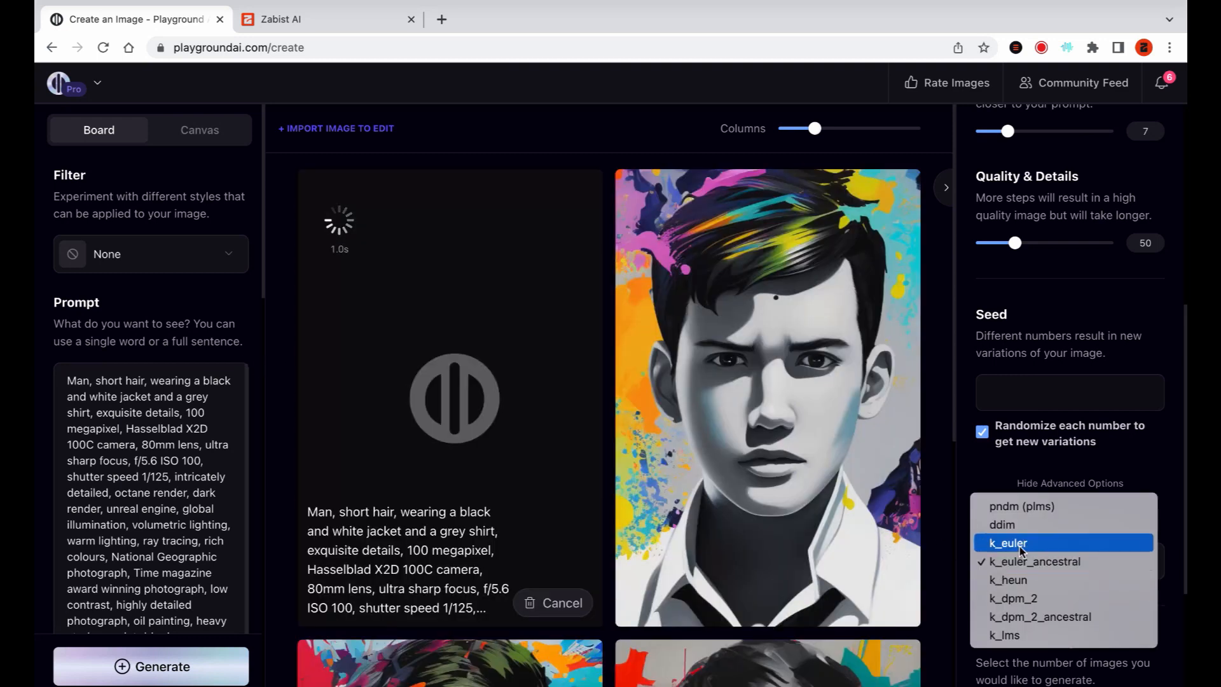
pyautogui.click(1008, 544)
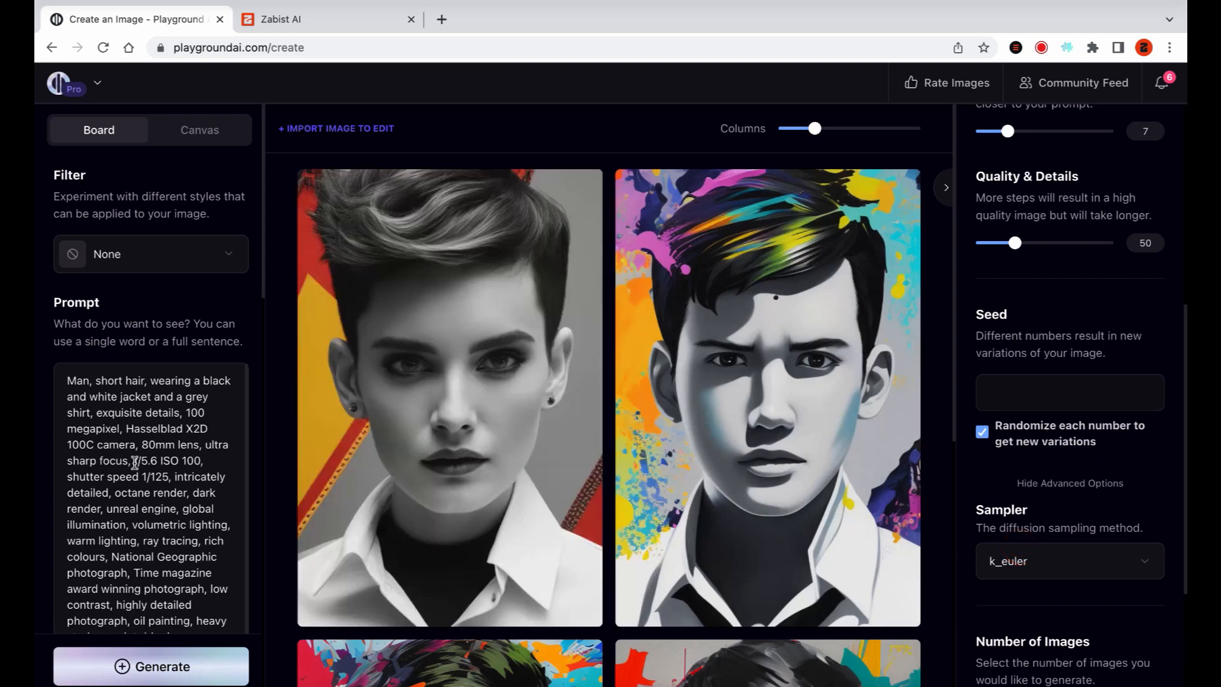
pyautogui.scroll(-3)
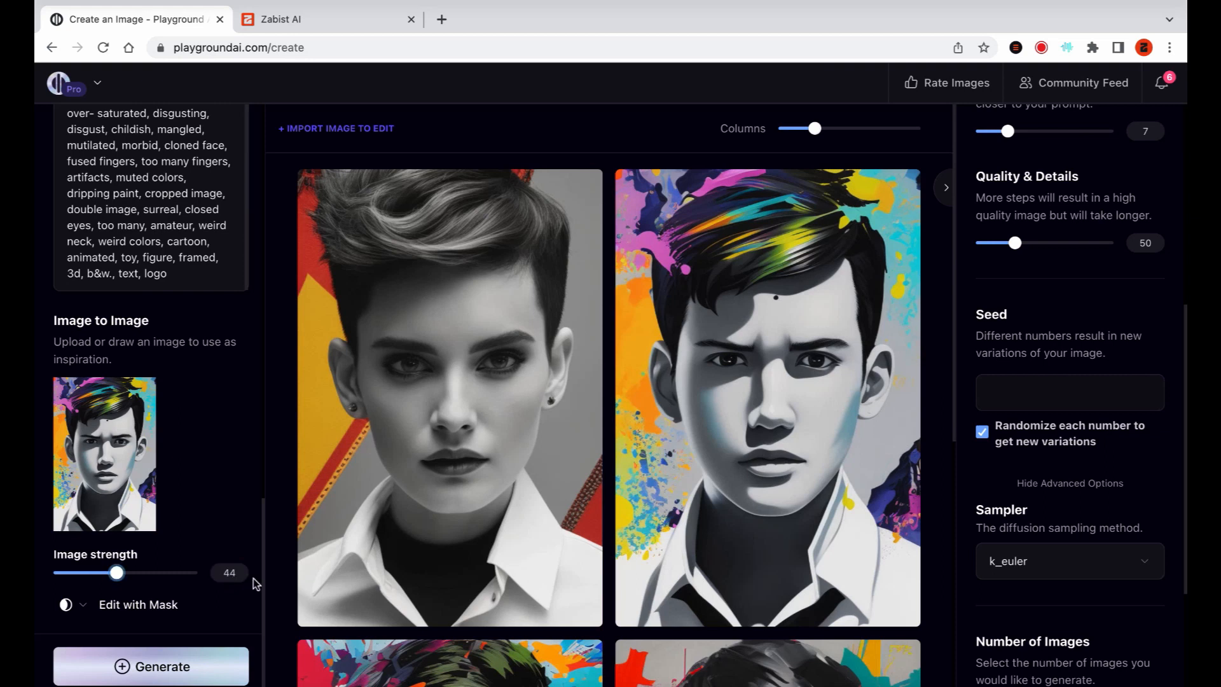
pyautogui.click(150, 665)
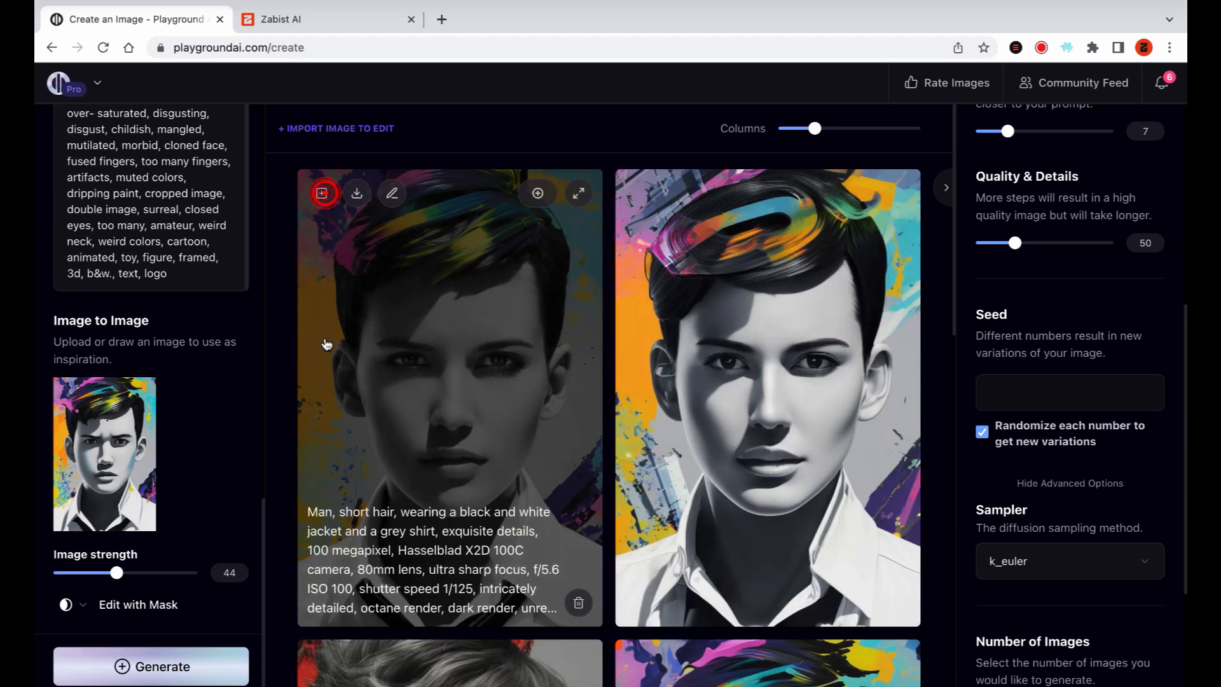
pyautogui.scroll(3)
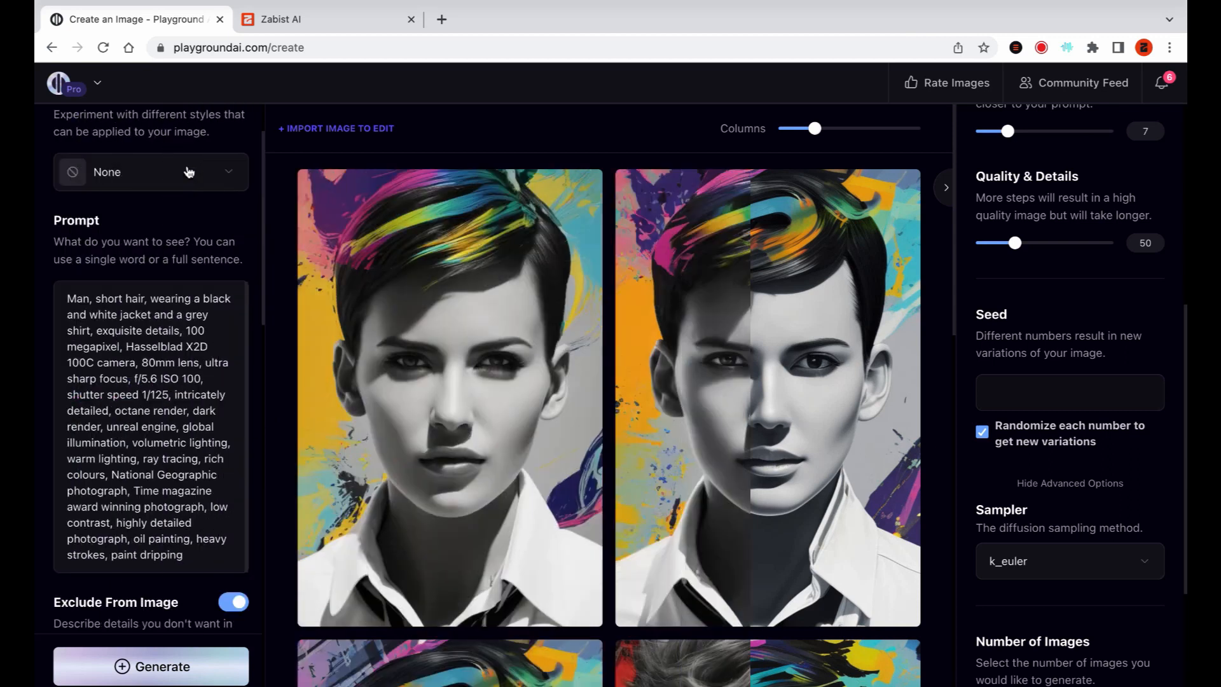
# - Apply the Ominous escape filter from the style gallery
pyautogui.click(150, 172)
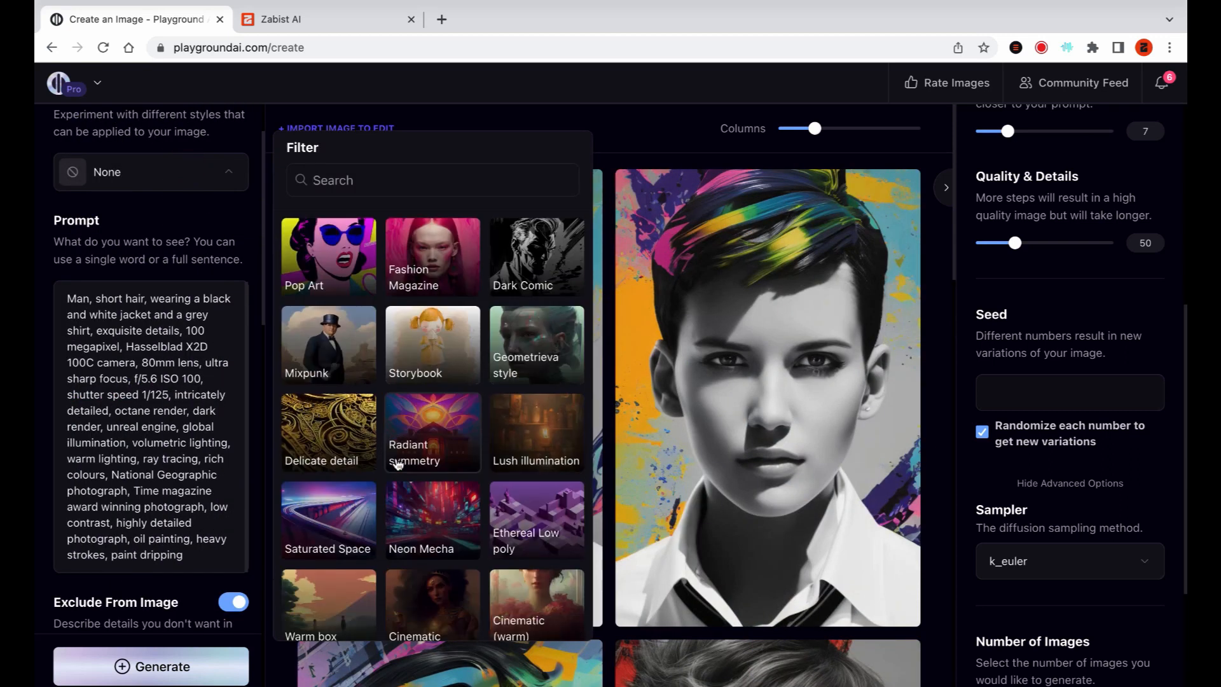
pyautogui.scroll(-3)
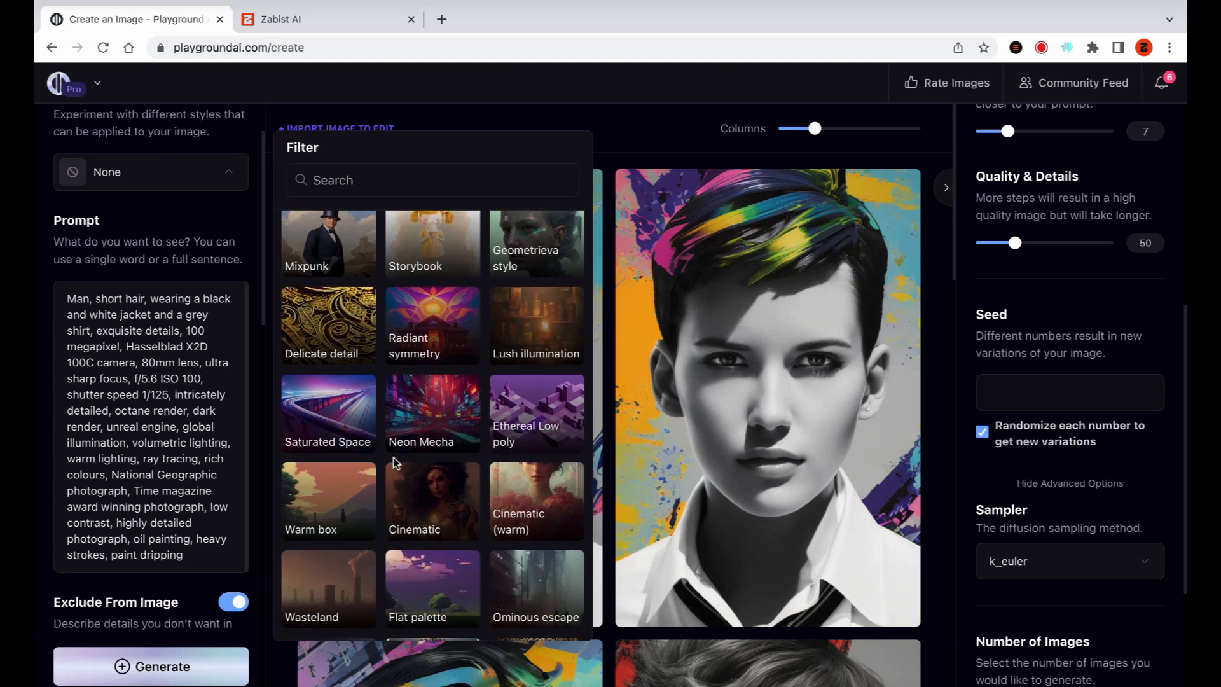
pyautogui.scroll(-3)
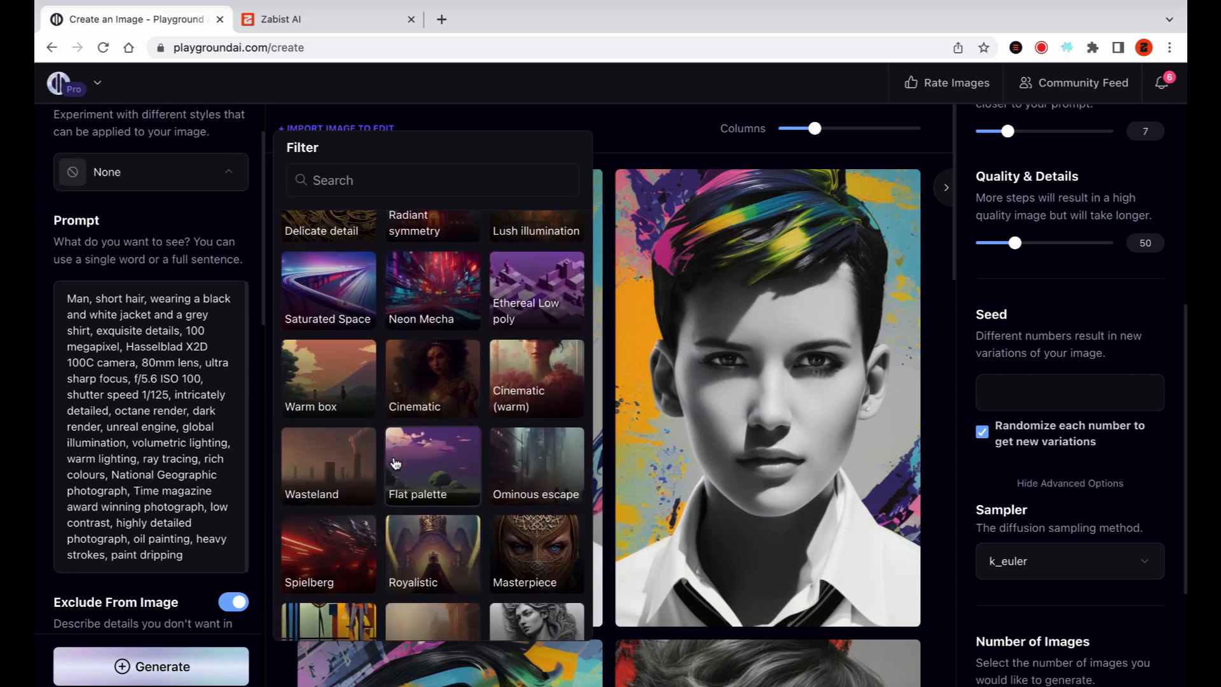
pyautogui.click(536, 465)
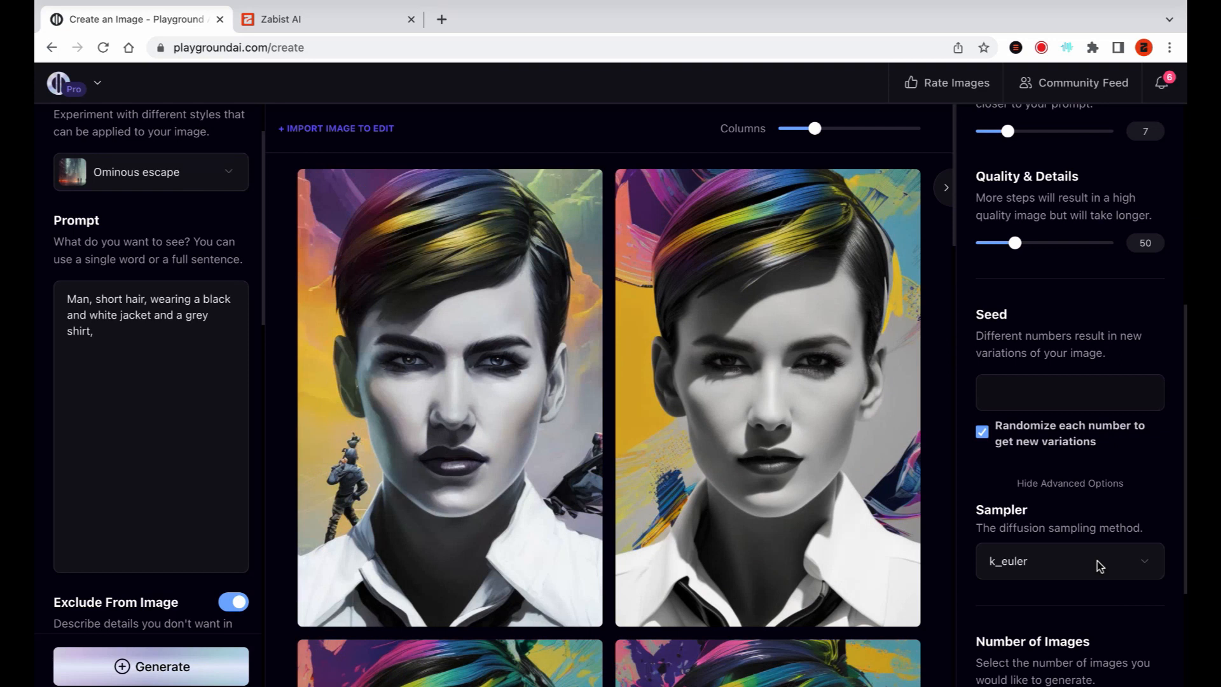
# - Try k_heun, return to k_euler_ancestral sampler and generate the Ominous escape portraits
pyautogui.click(1070, 561)
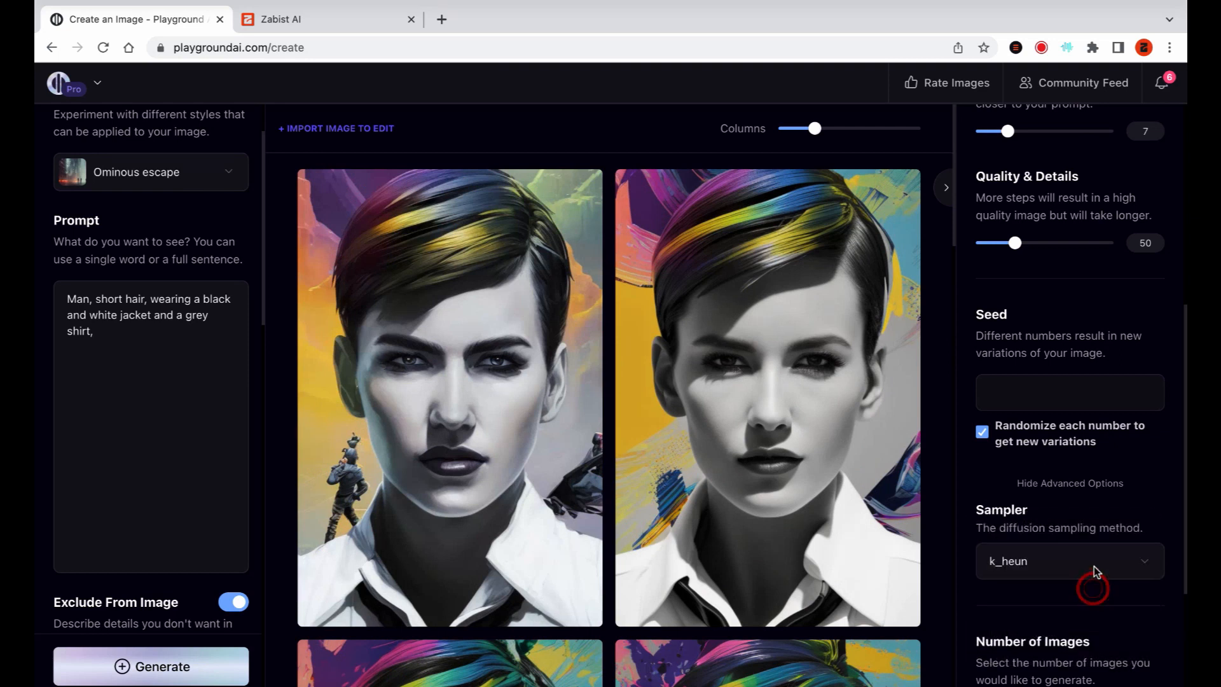
pyautogui.click(1070, 561)
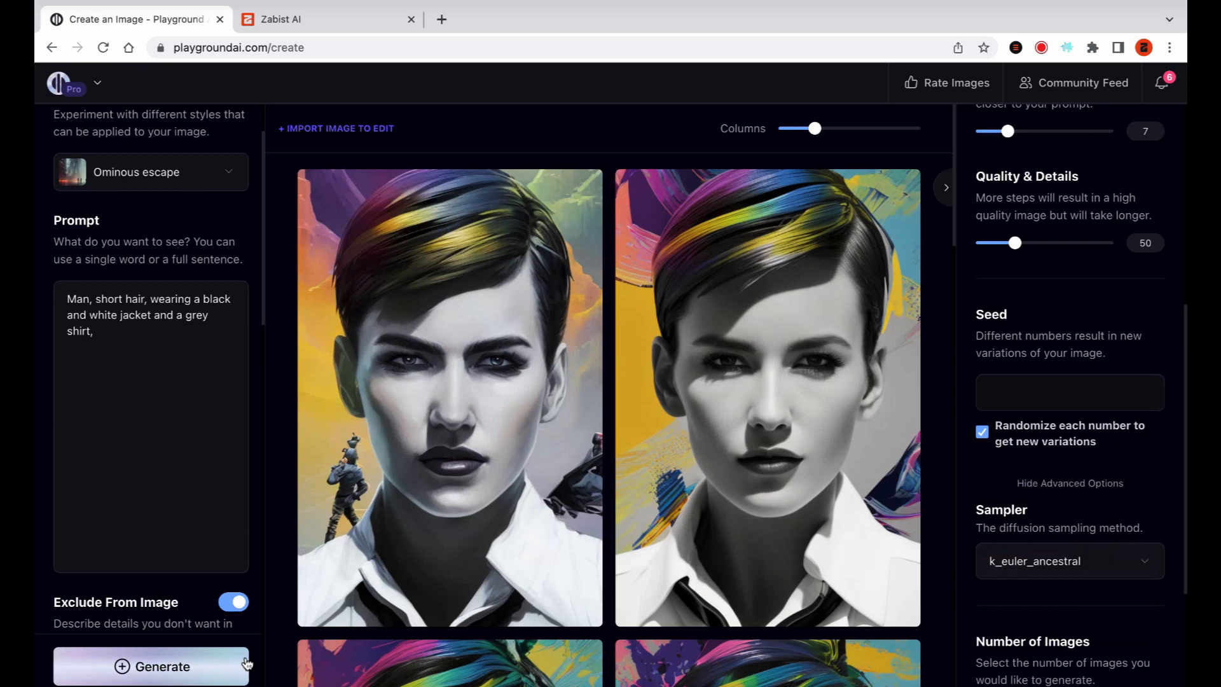
pyautogui.click(150, 666)
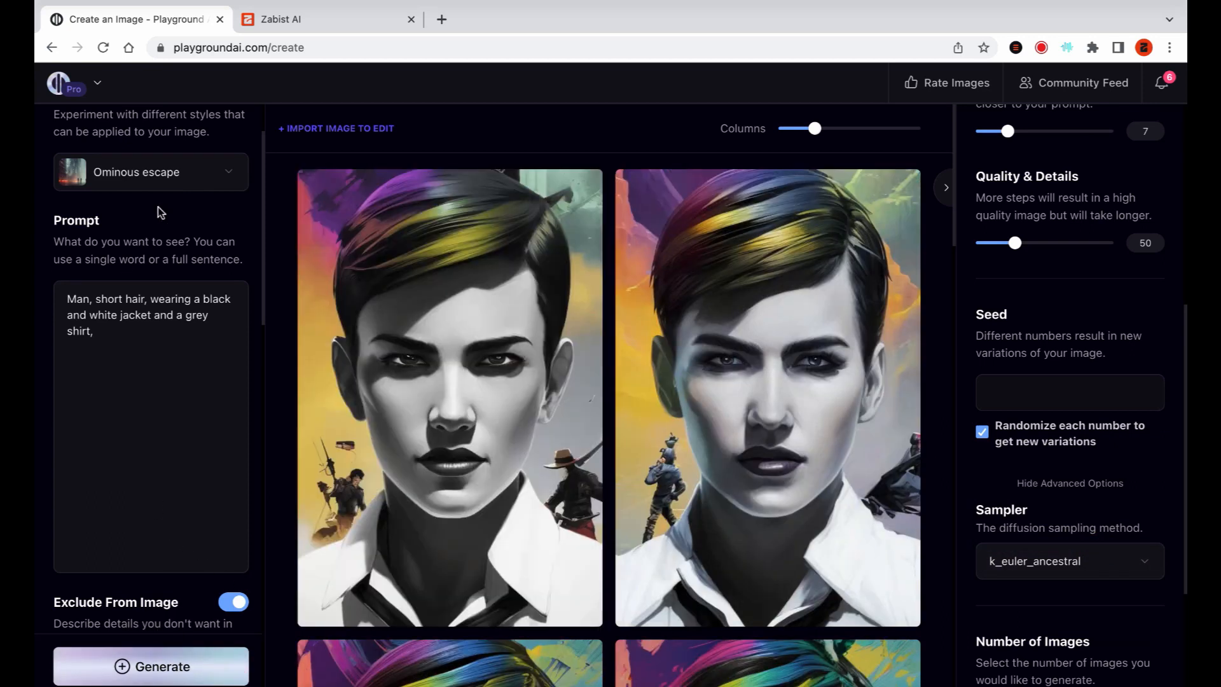
# - Apply the Dark Comic filter and generate a comic portrait with a city skyline
pyautogui.click(150, 172)
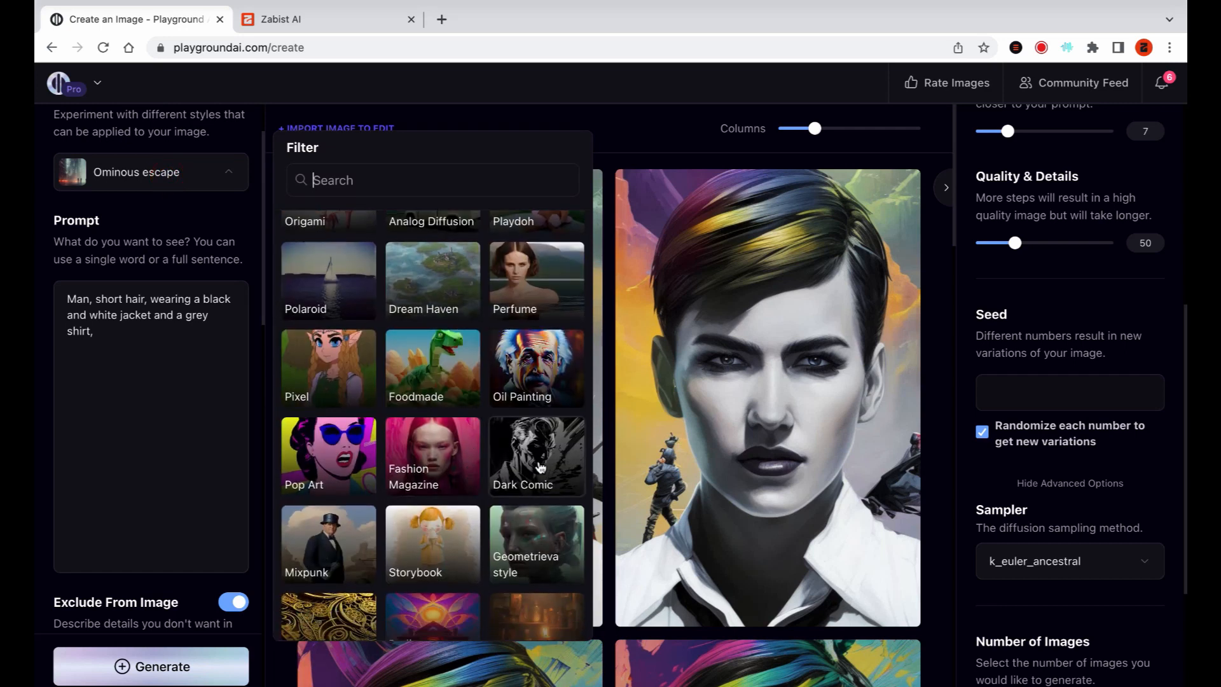
pyautogui.click(523, 455)
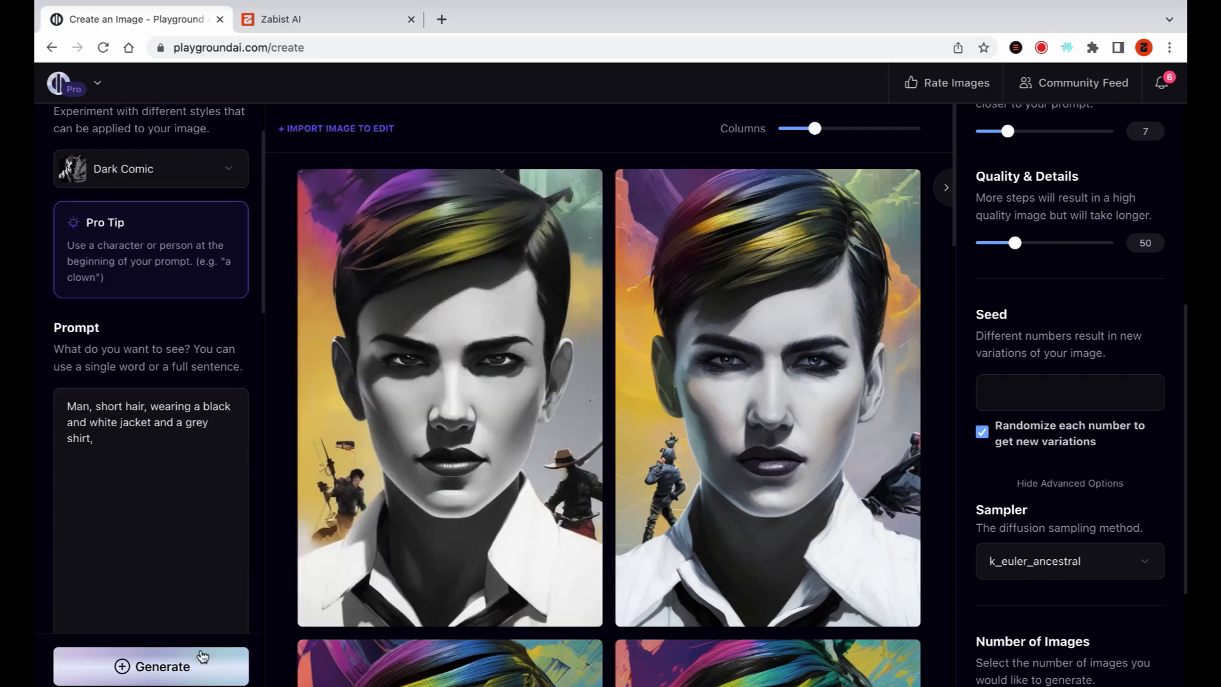
pyautogui.click(152, 666)
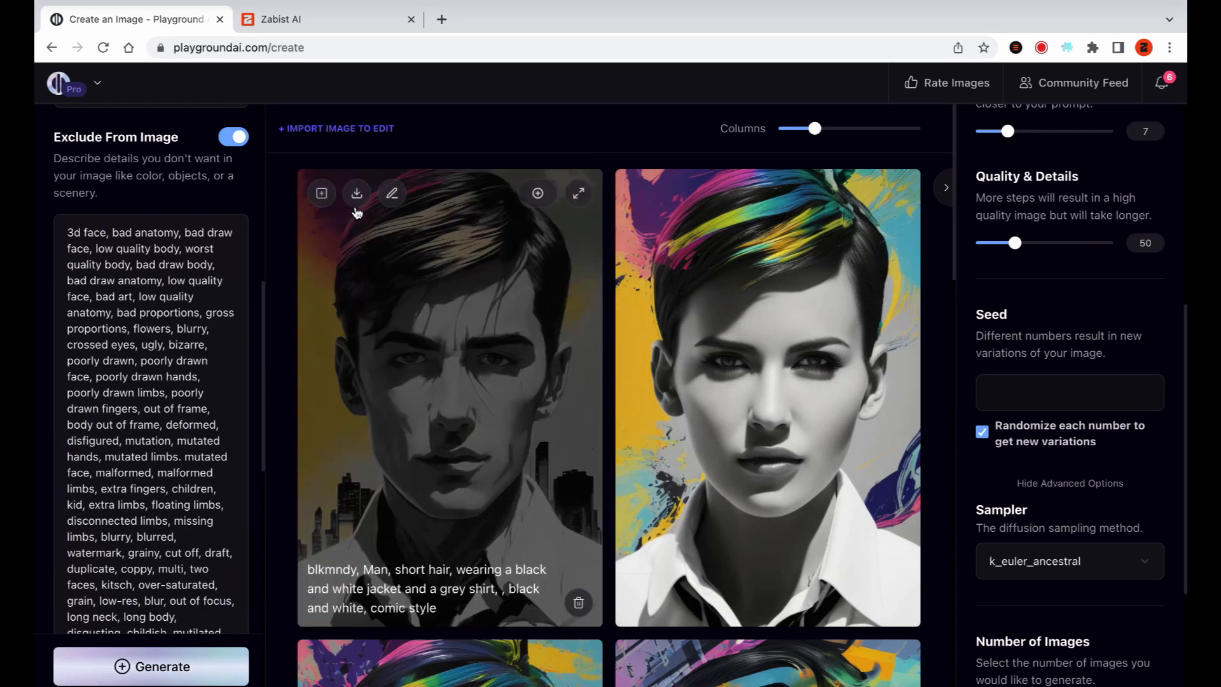
# - Use the comic skyline portrait as image-to-image reference at strength 60 and generate a variation
pyautogui.click(537, 193)
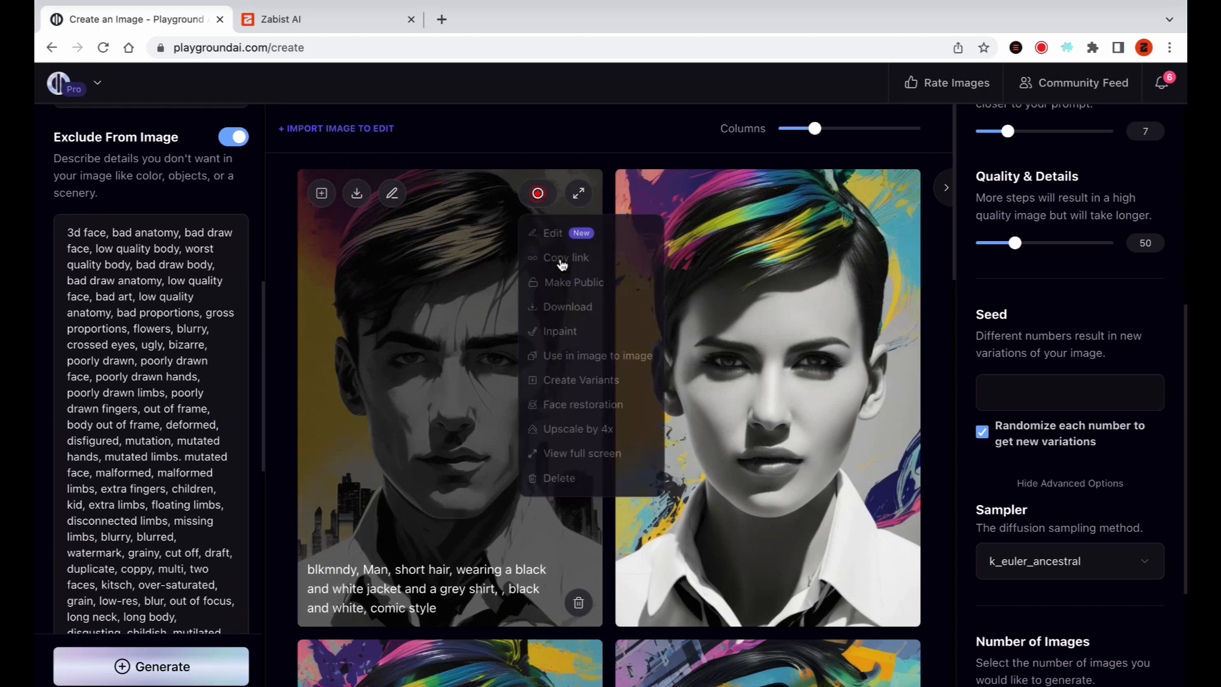
pyautogui.click(598, 355)
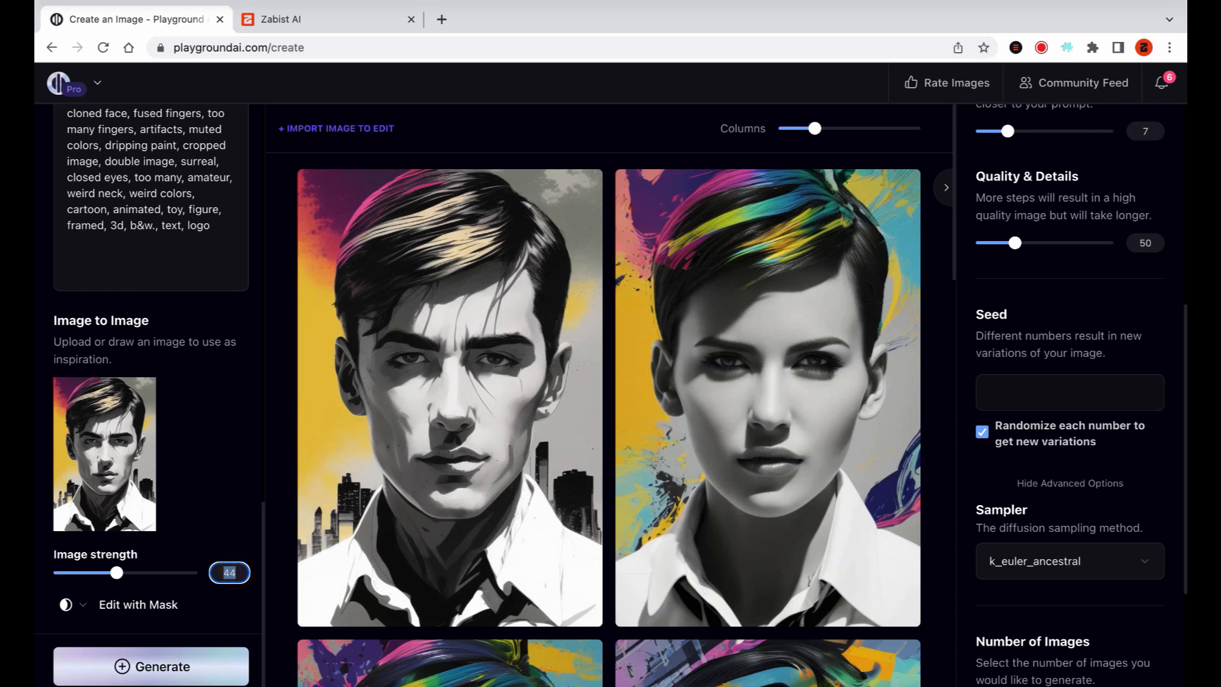
pyautogui.click(151, 665)
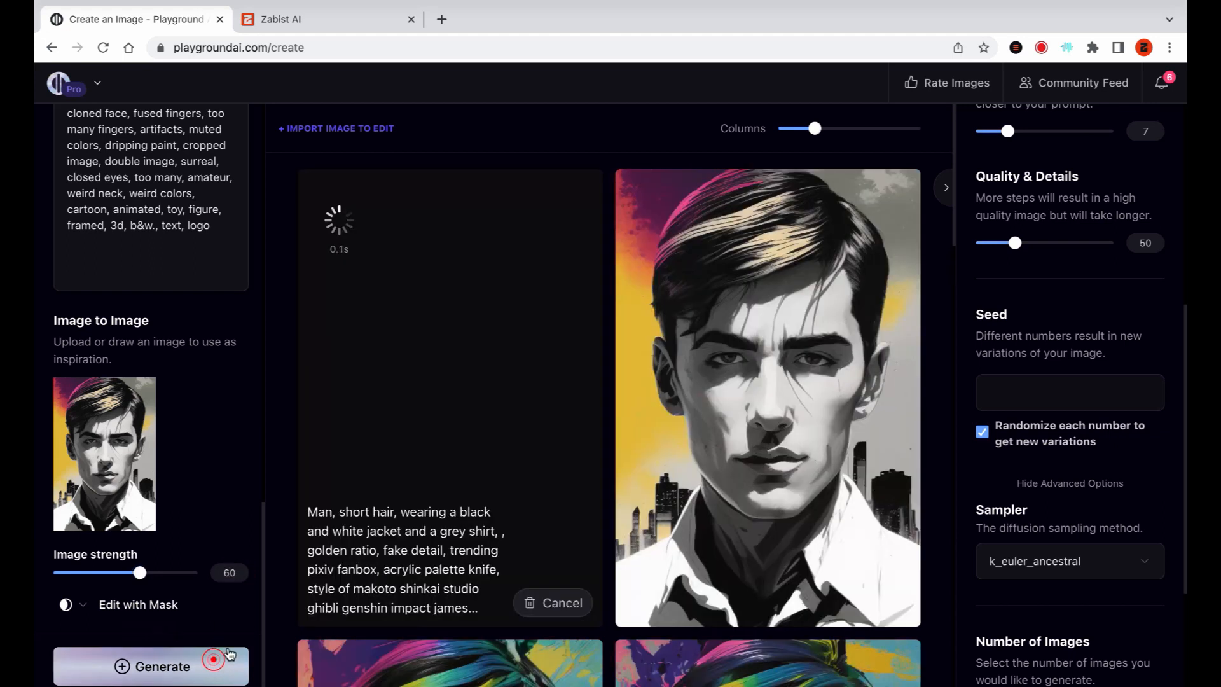